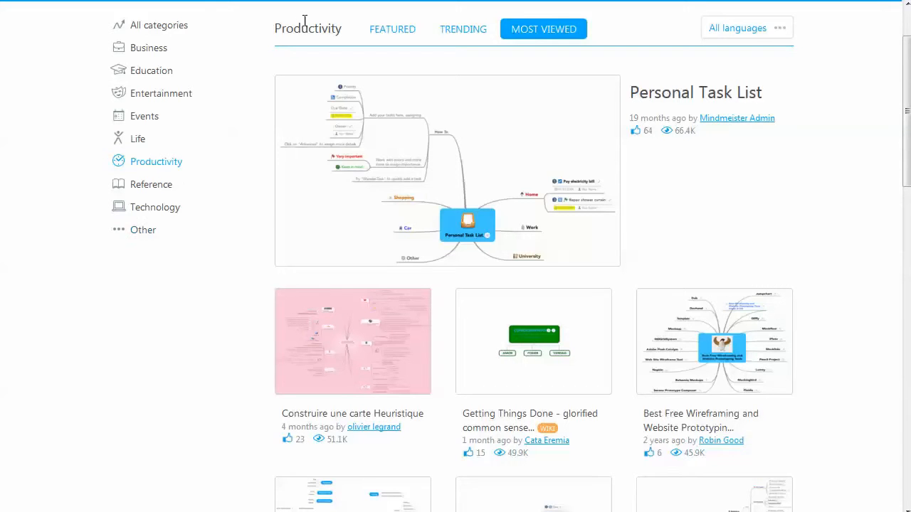
mouse_move(615, 316)
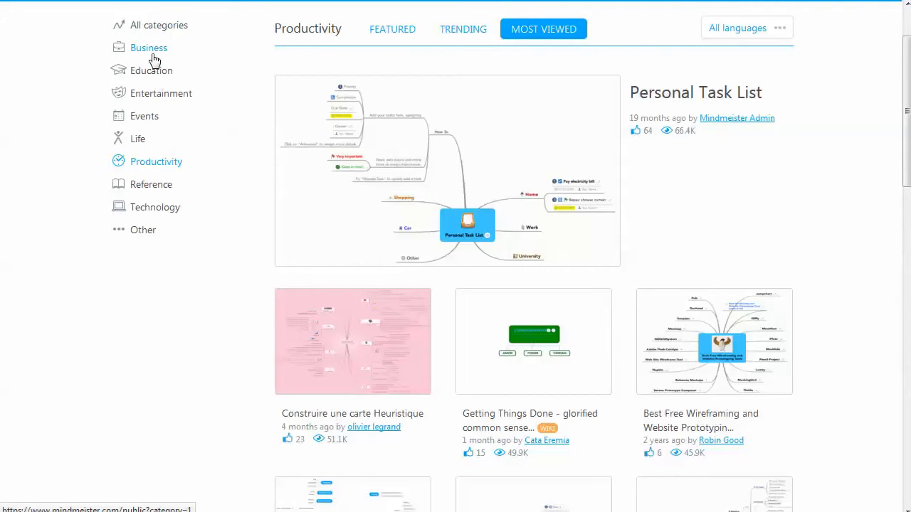
mouse_move(145, 117)
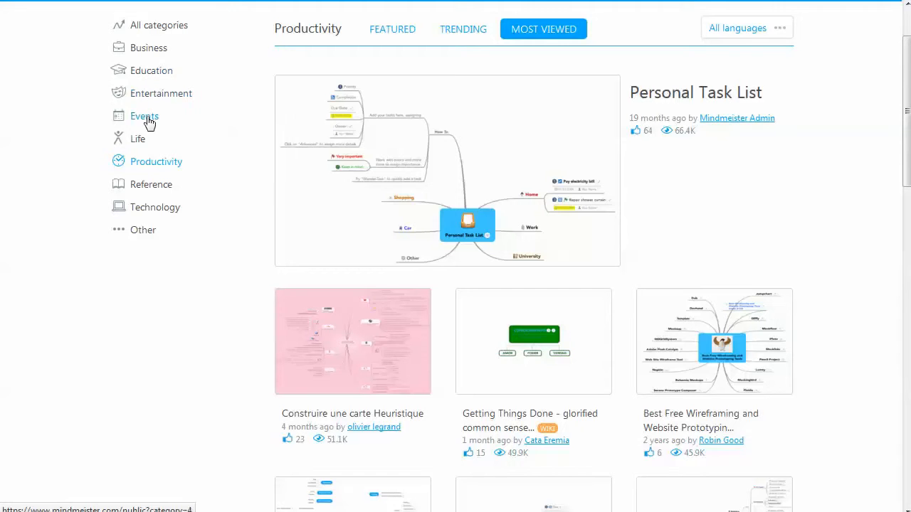
mouse_move(153, 208)
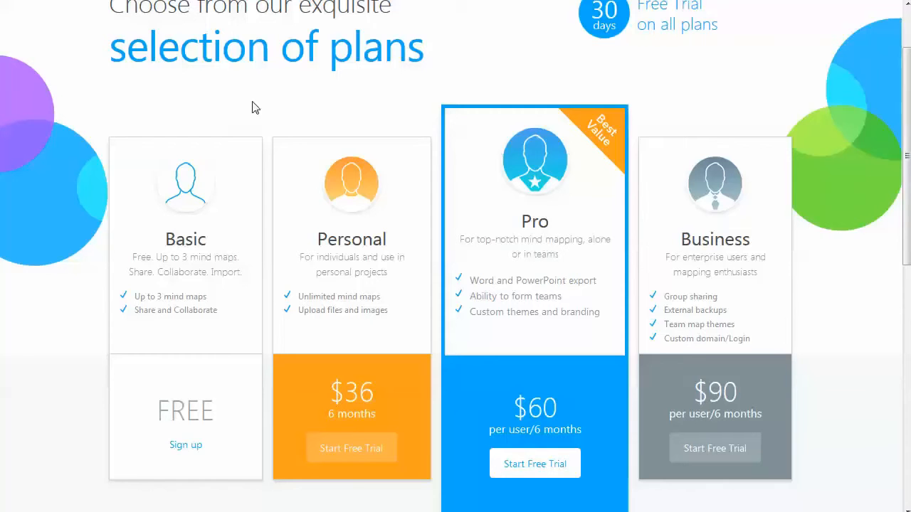
mouse_move(198, 309)
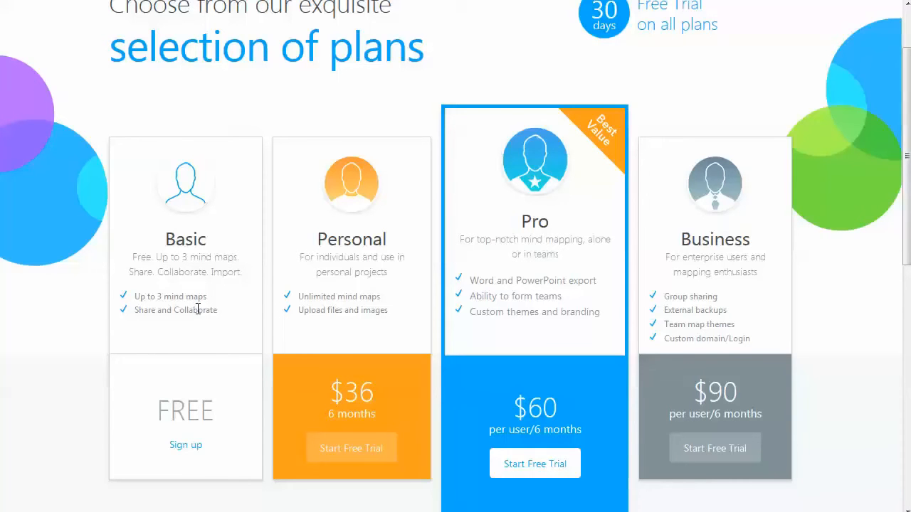
mouse_move(533, 234)
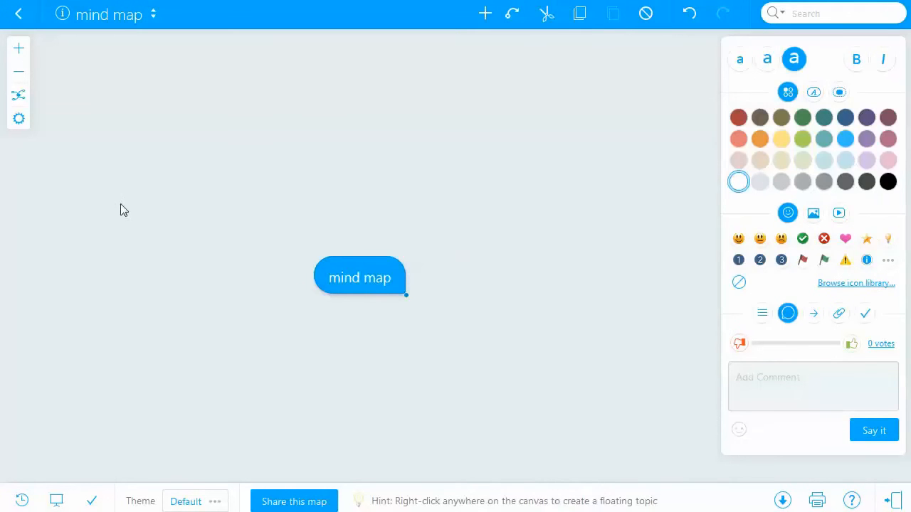
mouse_move(461, 306)
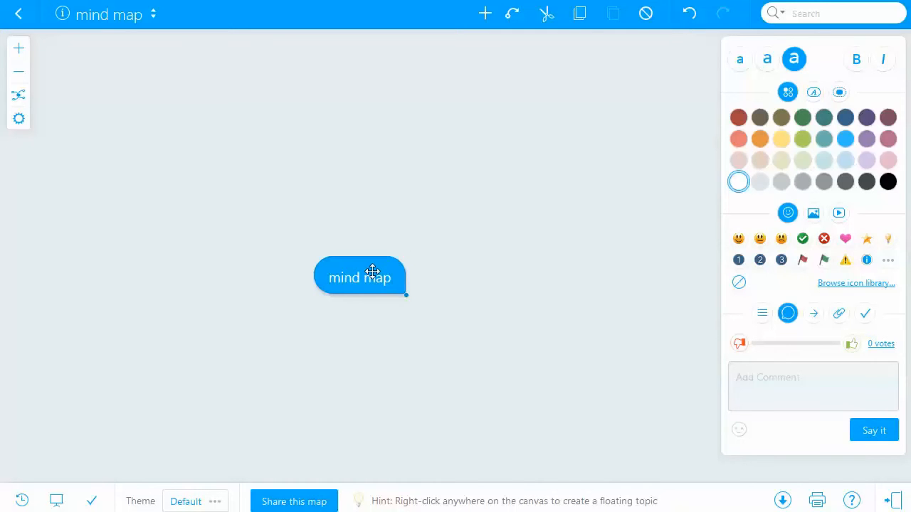
Step: Add an empty child topic branching from the central 'mind map' topic
double_click(359, 277)
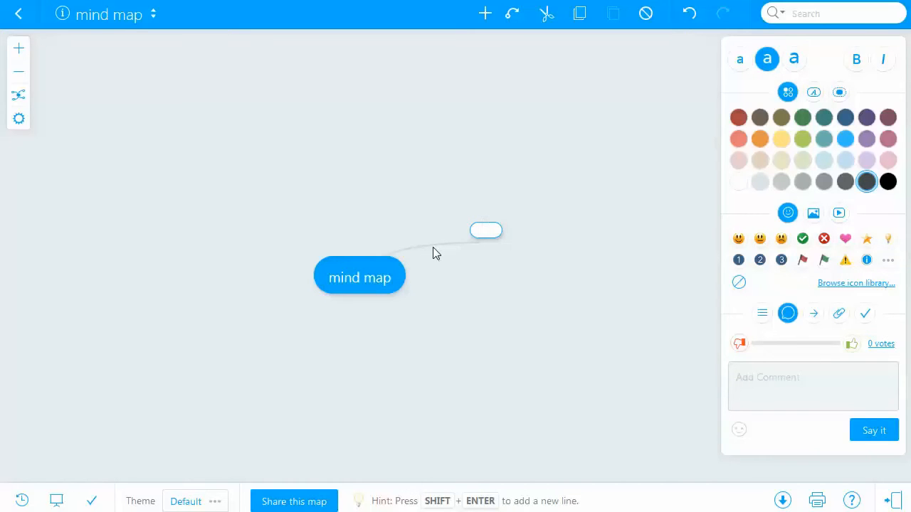
Step: Name the first child topic 'mind map2'
type("mind map2")
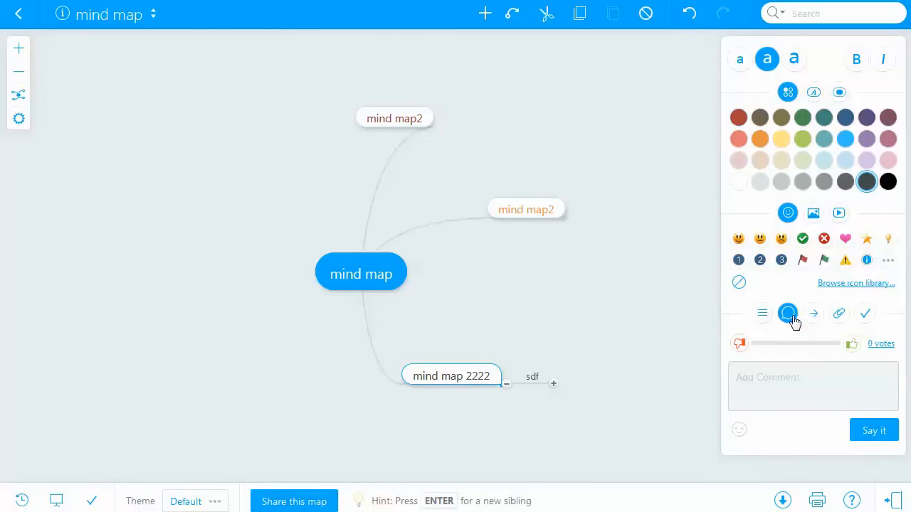
Step: Start an empty comment on the 'mind map 2222' topic via the Add Comment box
left_click(813, 386)
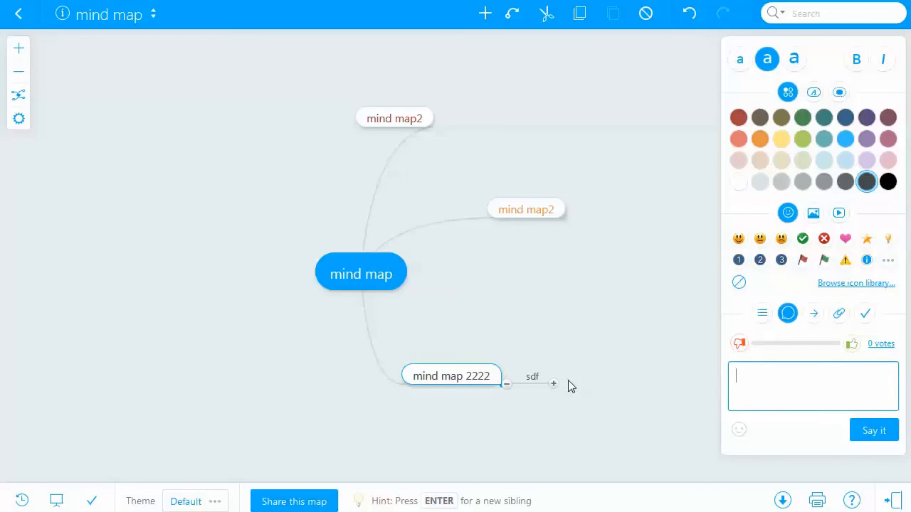
mouse_move(552, 342)
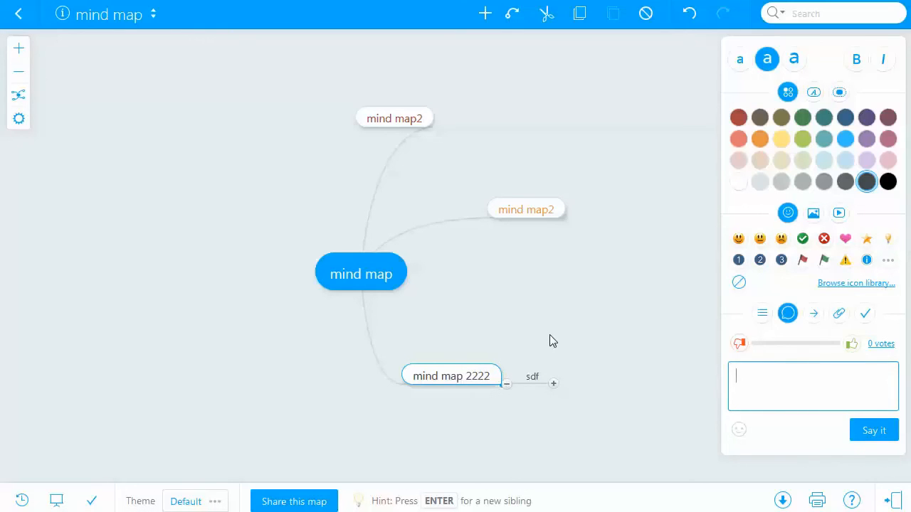
mouse_move(587, 295)
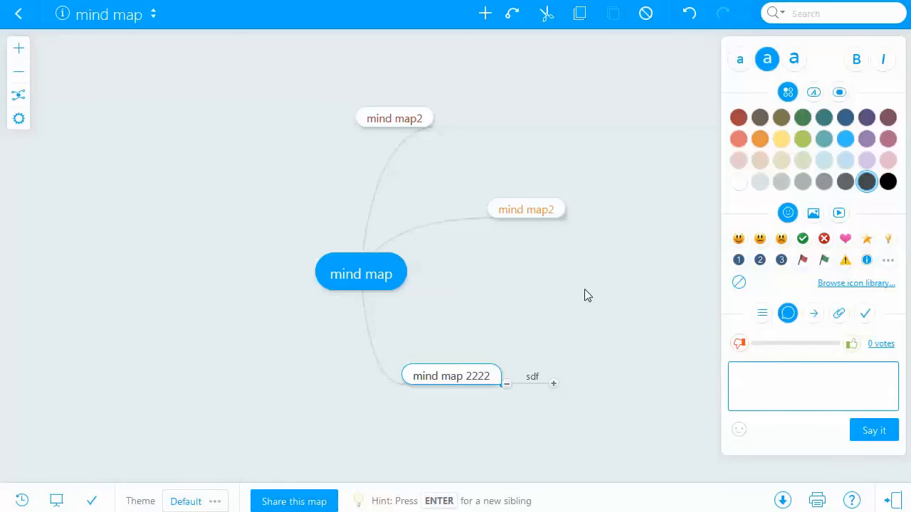
left_click(812, 385)
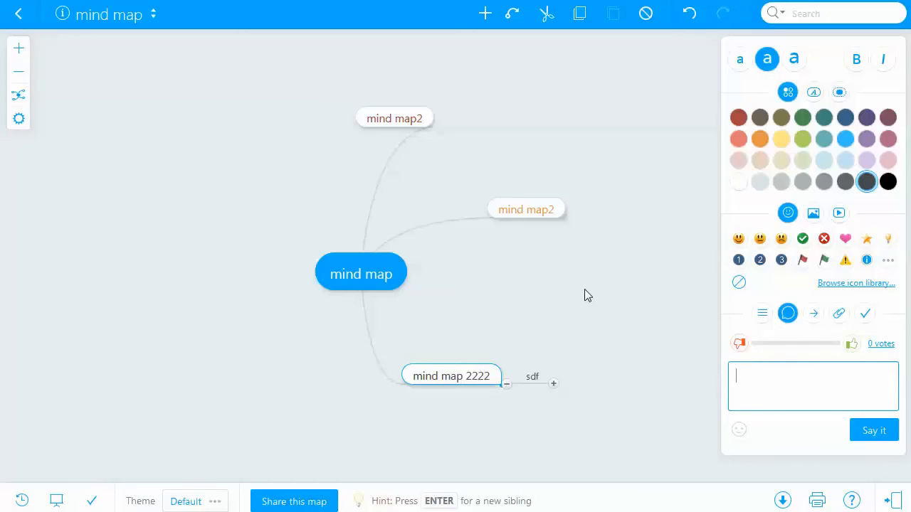